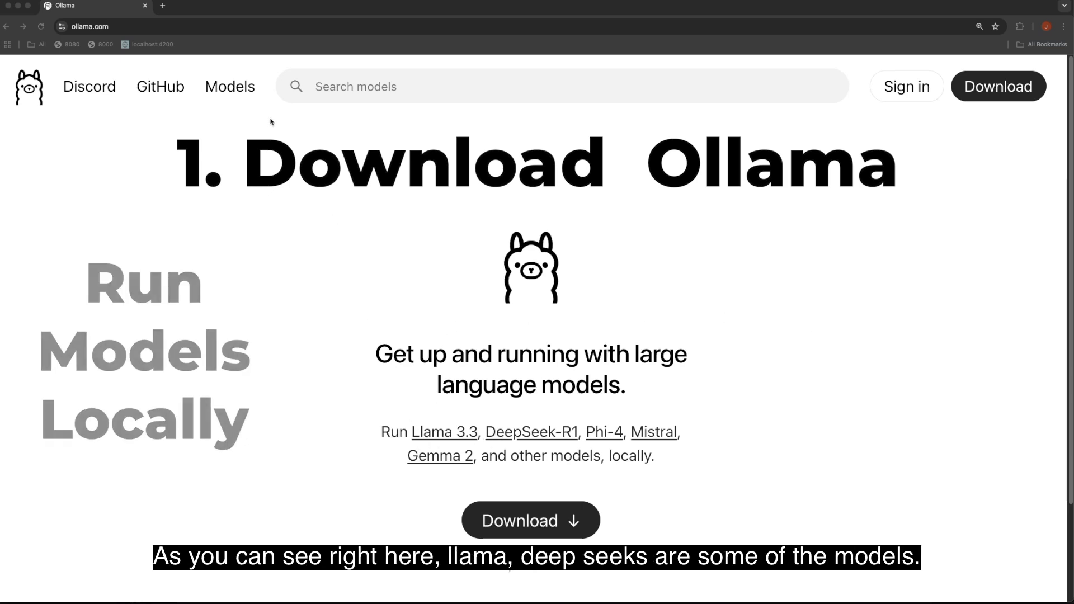
Browse the Models list, then start downloading the macOS build of Ollama from the Download page.
left_click(229, 87)
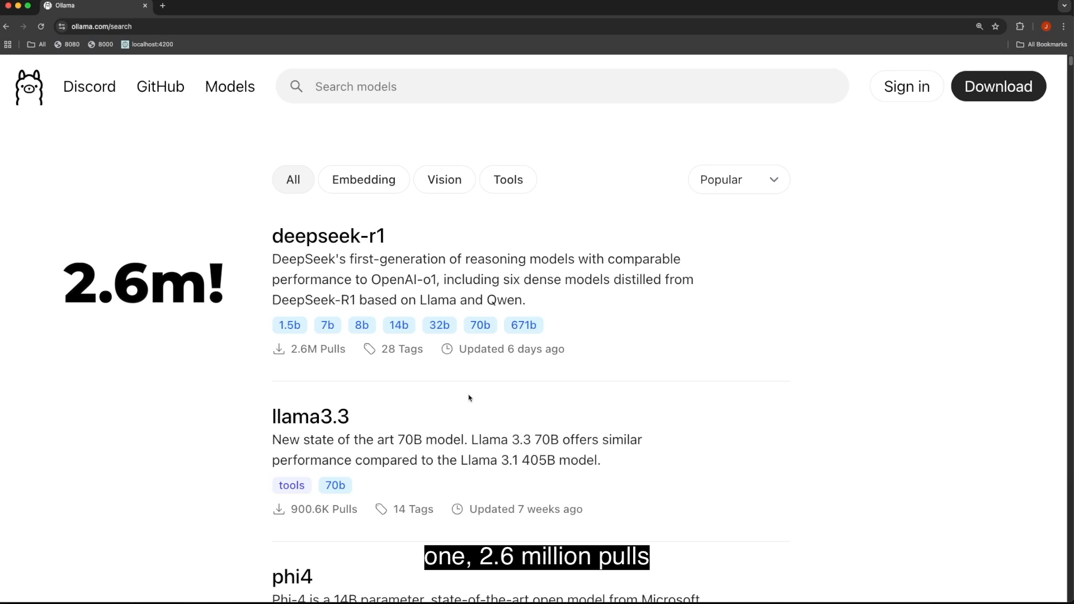
scroll("down", 3)
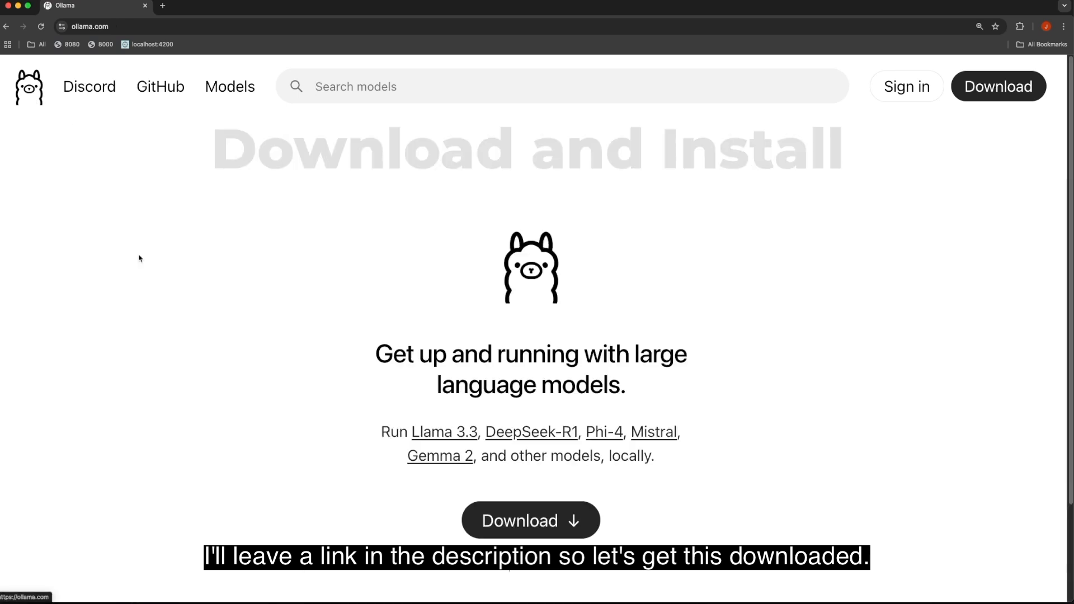
left_click(531, 520)
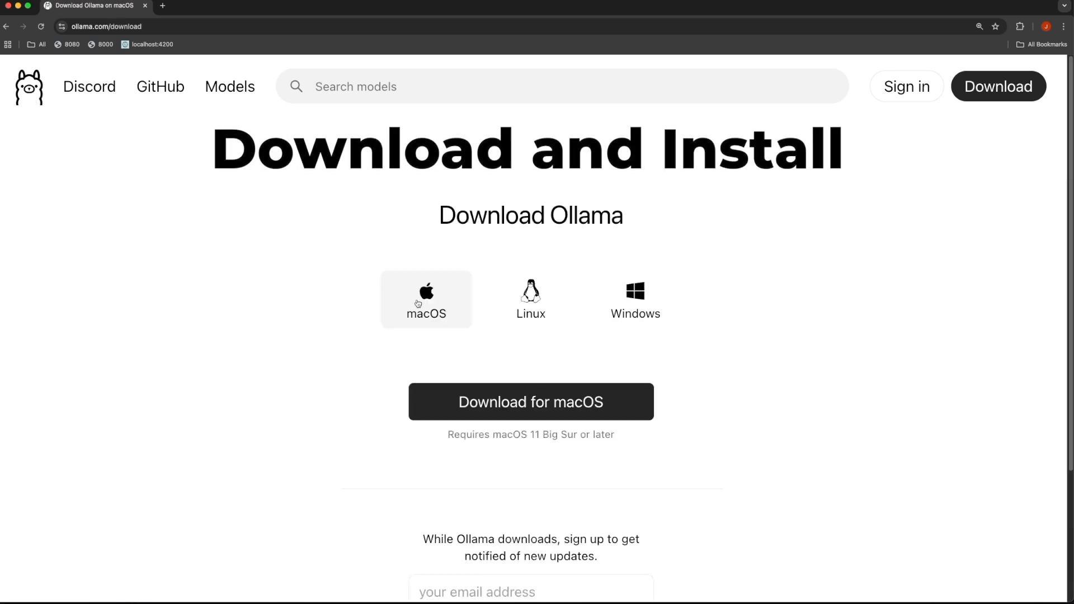
left_click(531, 402)
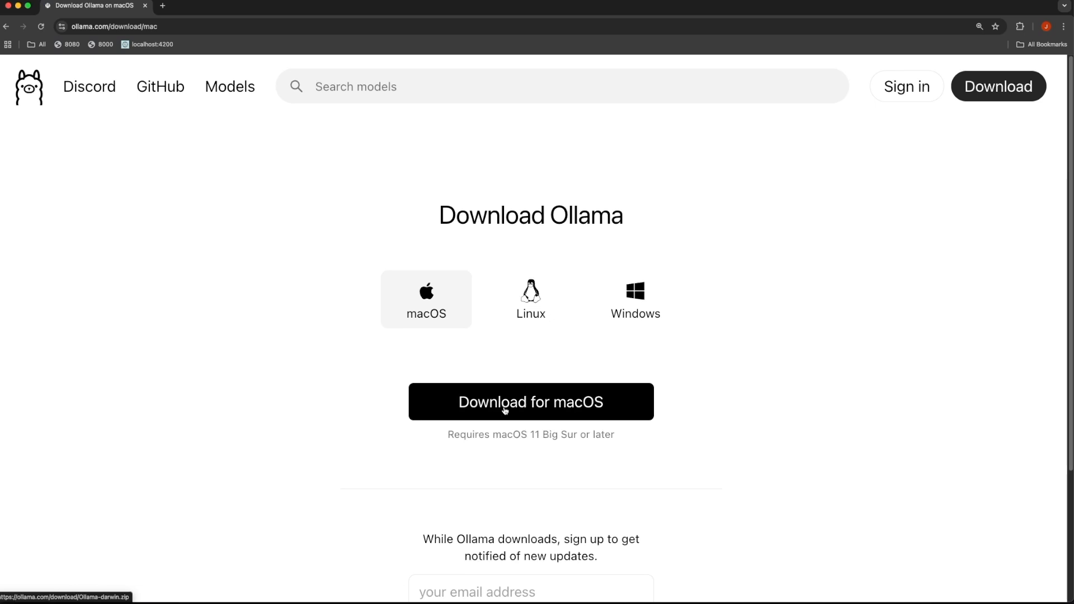
left_click(531, 402)
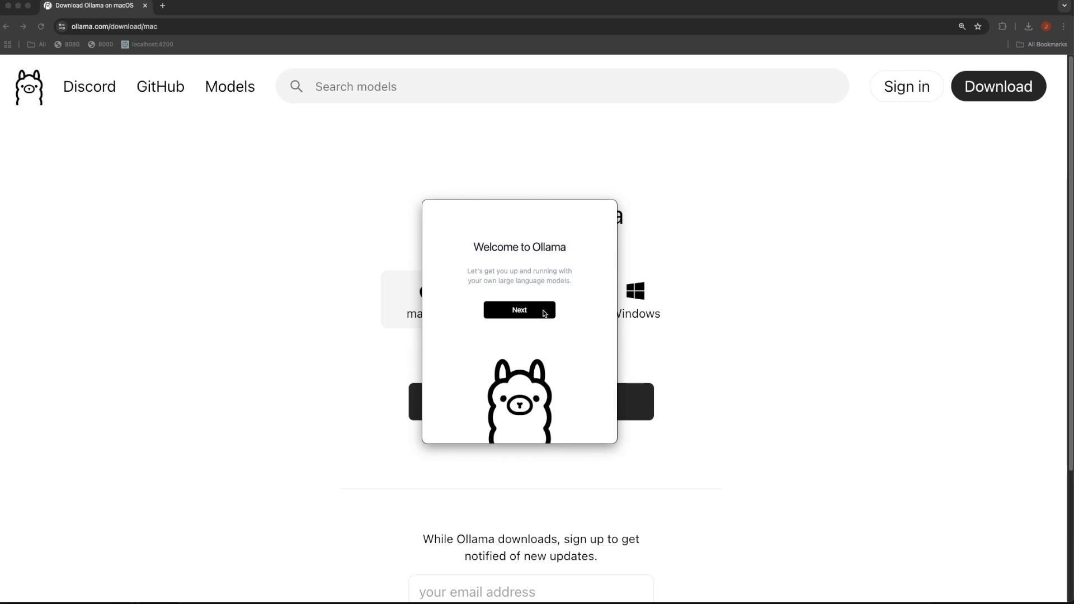
Step through the installer: Next, Install the ollama command-line tool, then Finish.
left_click(519, 311)
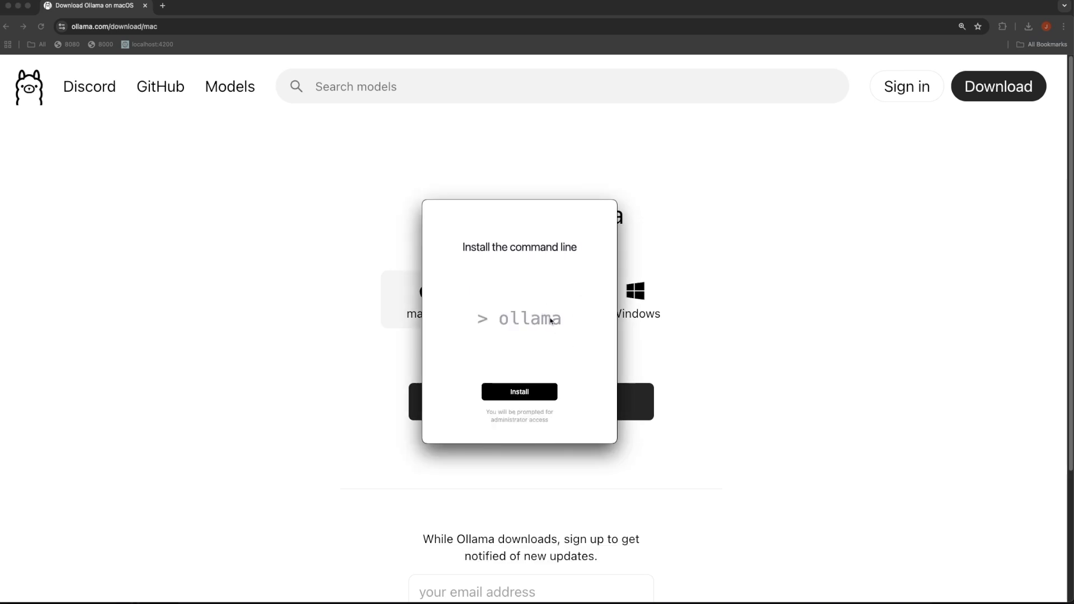
left_click(519, 392)
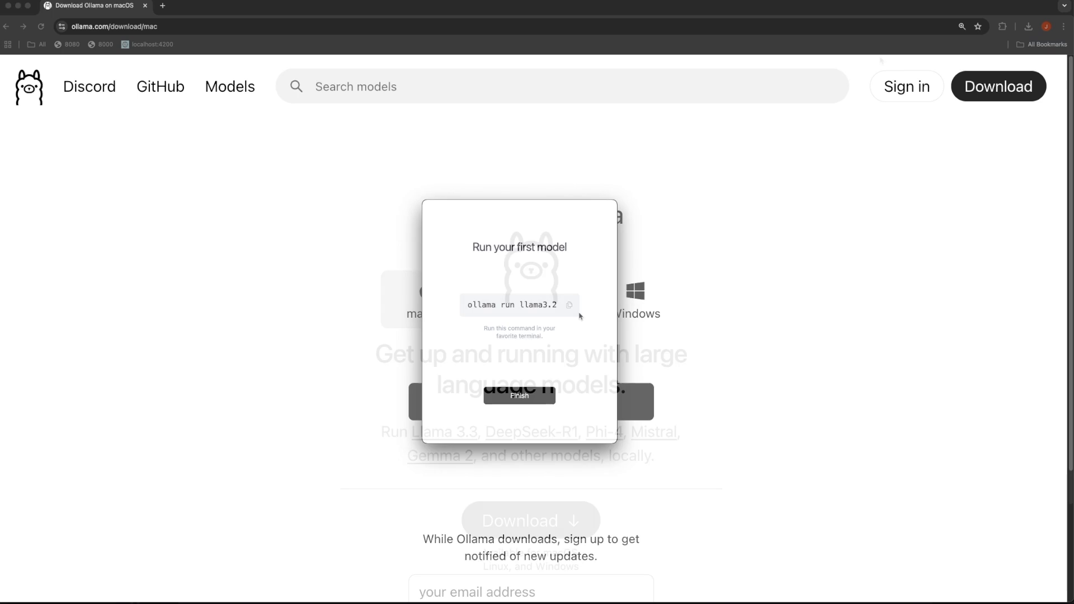
left_click(519, 396)
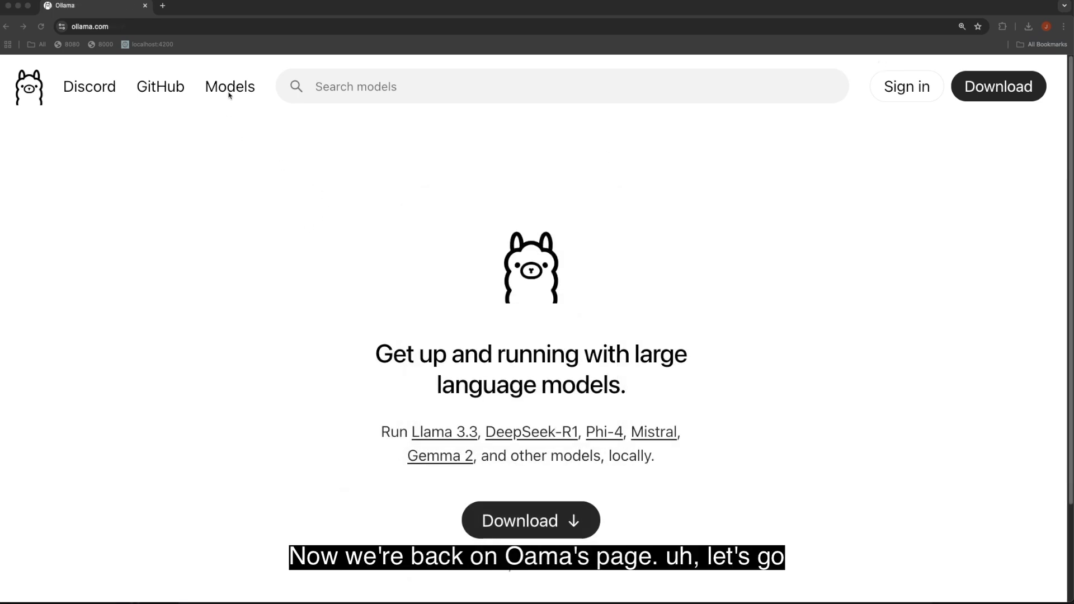
Navigate from Models to the deepseek-r1 page and expand its list of model sizes.
left_click(229, 87)
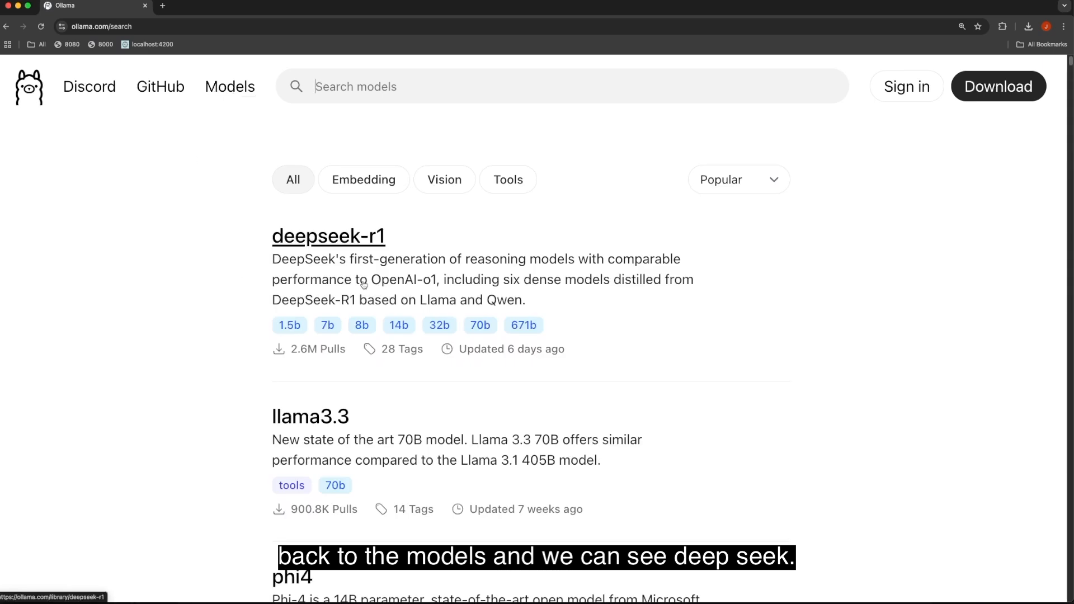
left_click(327, 236)
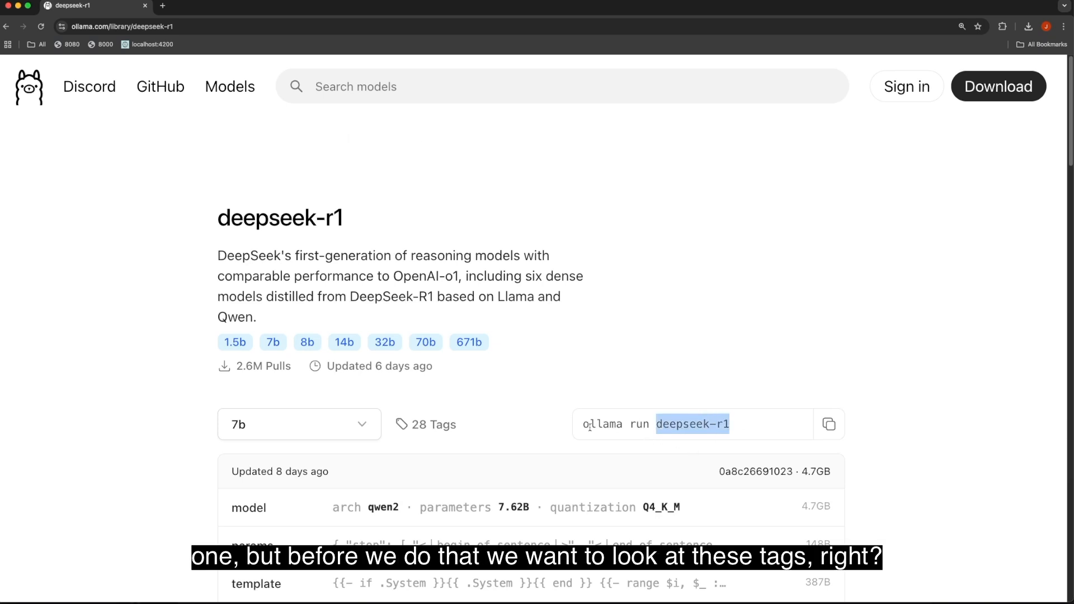
scroll("down", 3)
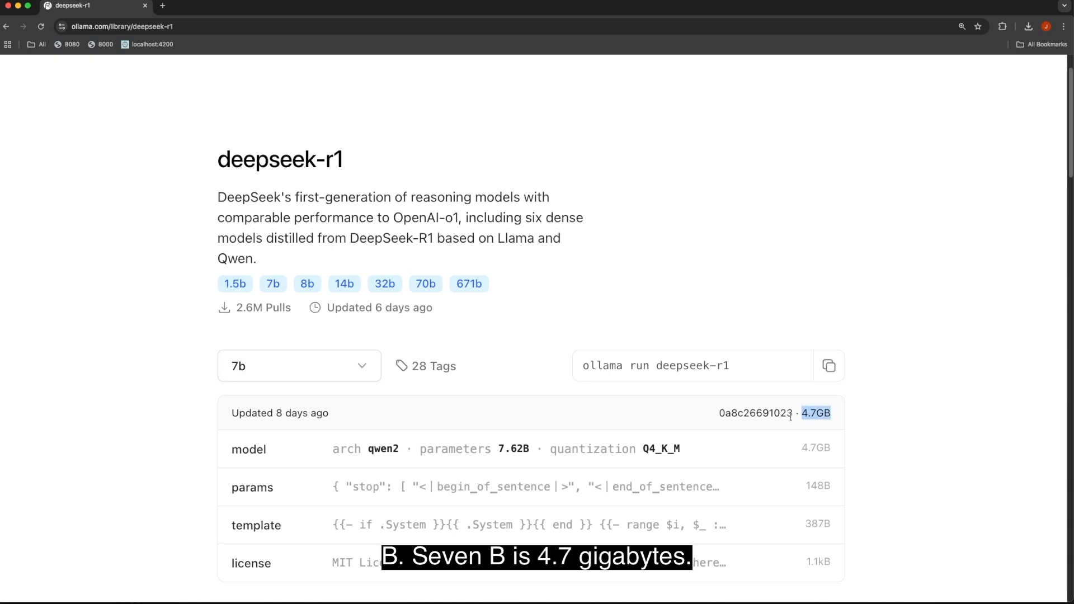
left_click(300, 365)
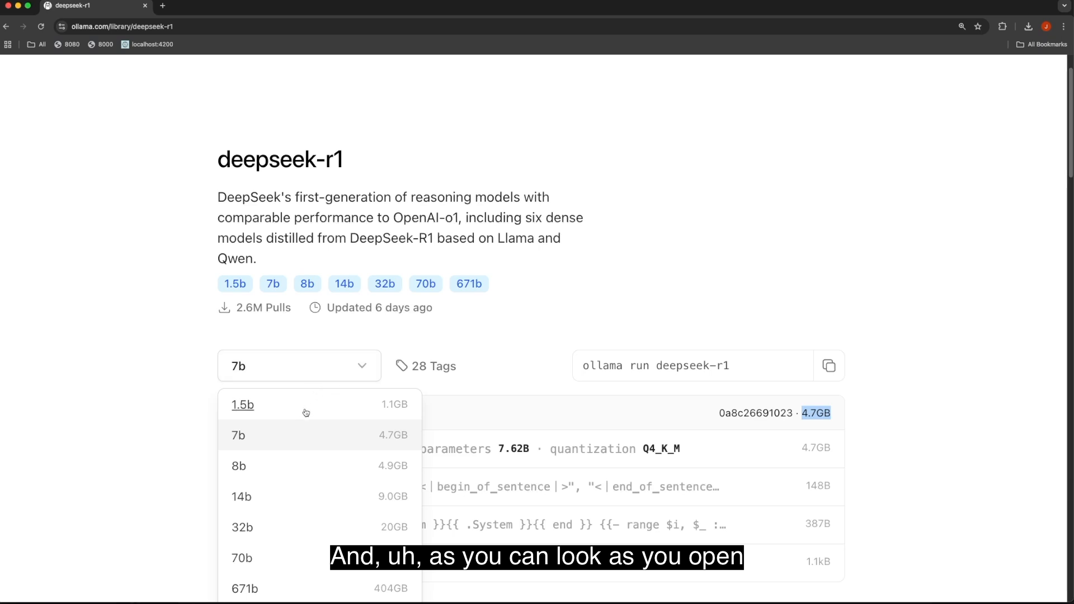
scroll("down", 3)
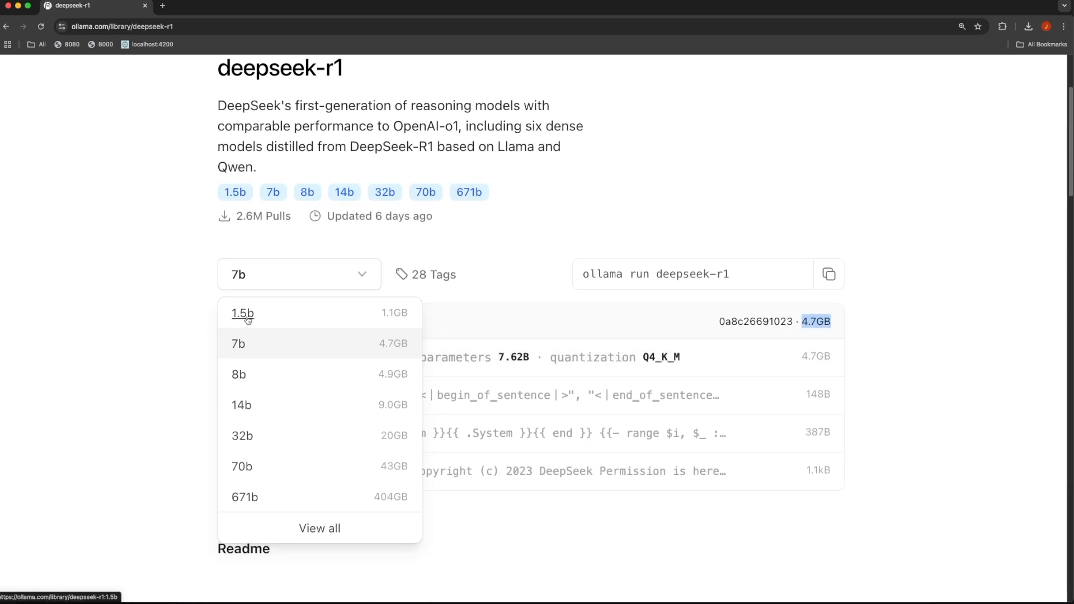
mouse_move(238, 347)
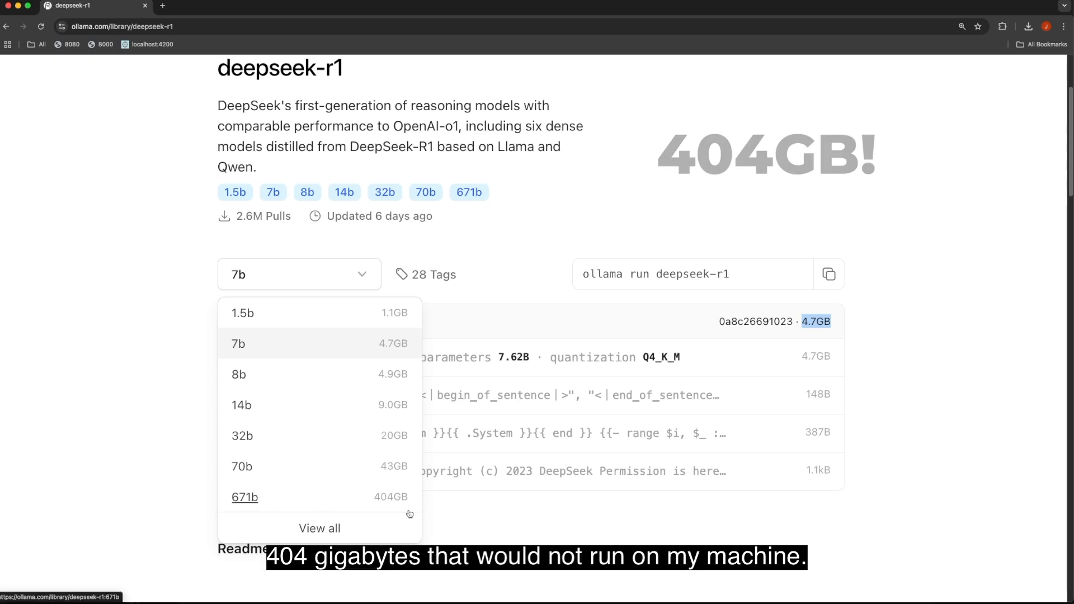
mouse_move(396, 500)
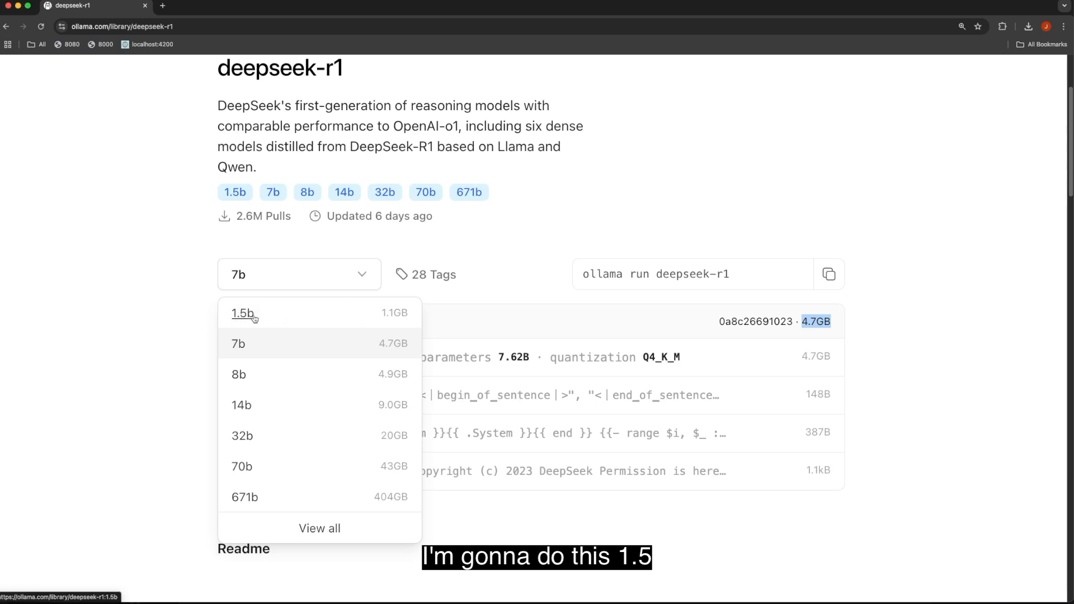
Select the 1.5b variant and copy its run command 'ollama run deepseek-r1:1.5b'.
left_click(242, 313)
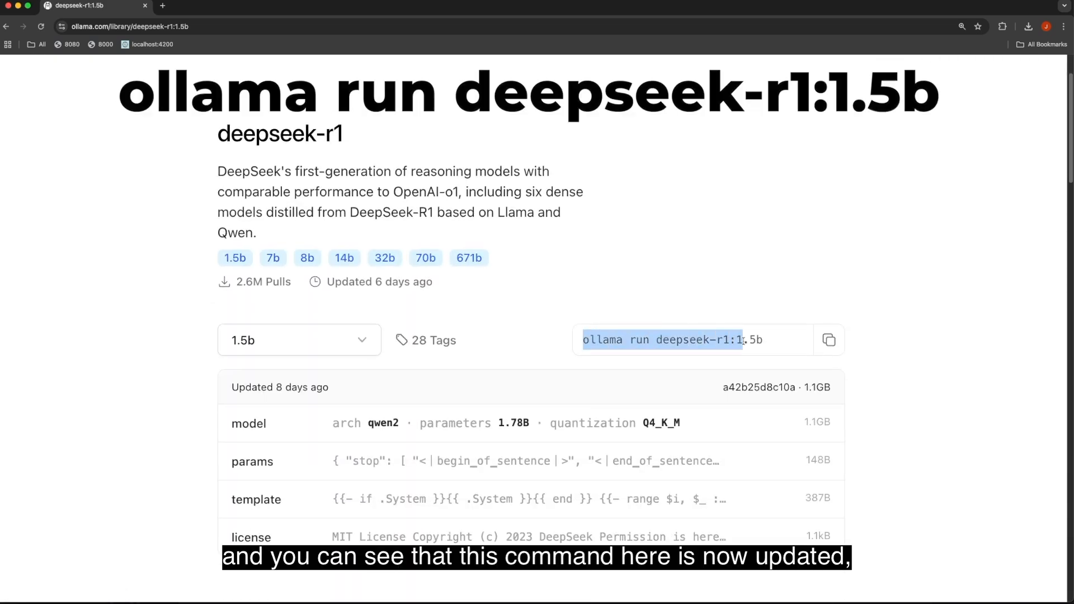
left_click(829, 340)
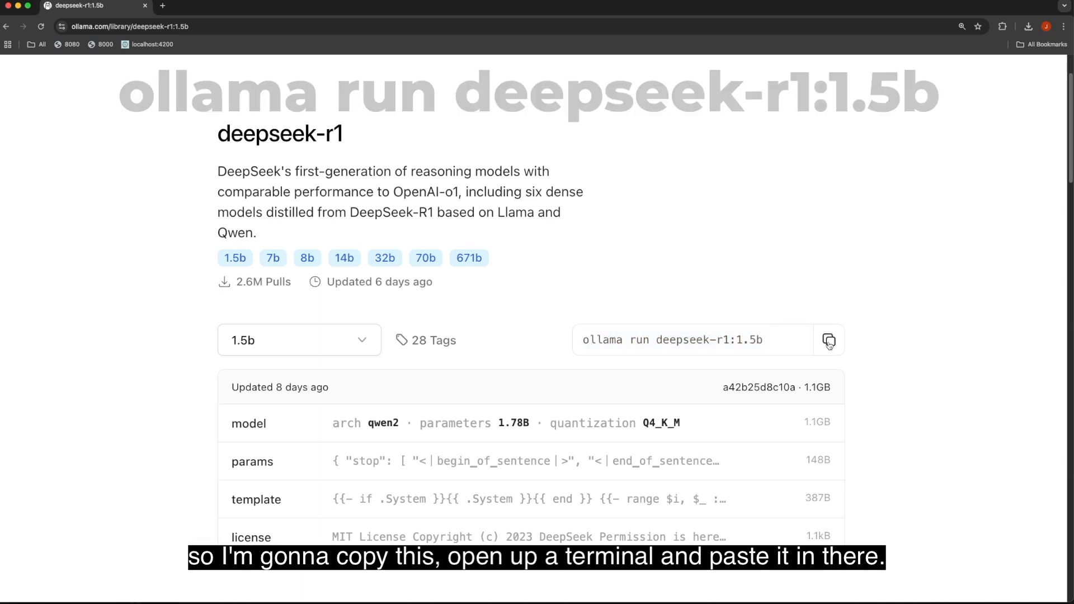
left_click(829, 340)
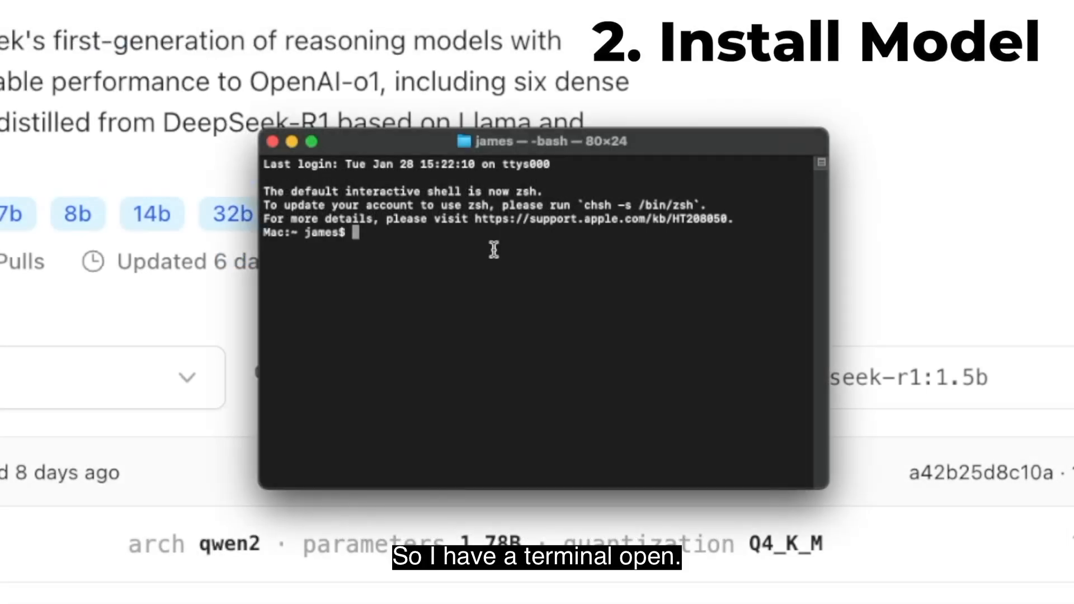
Run 'ollama -v' to confirm version 0.5.7, then 'ollama run deepseek-r1:1.5b' and begin a test message.
type("ollama")
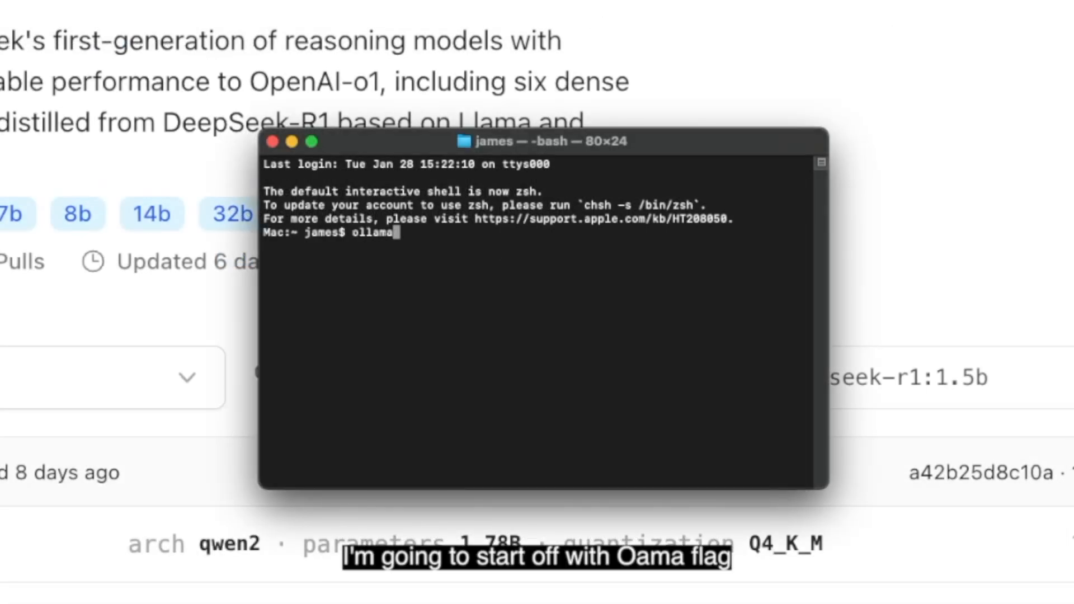
type("-v")
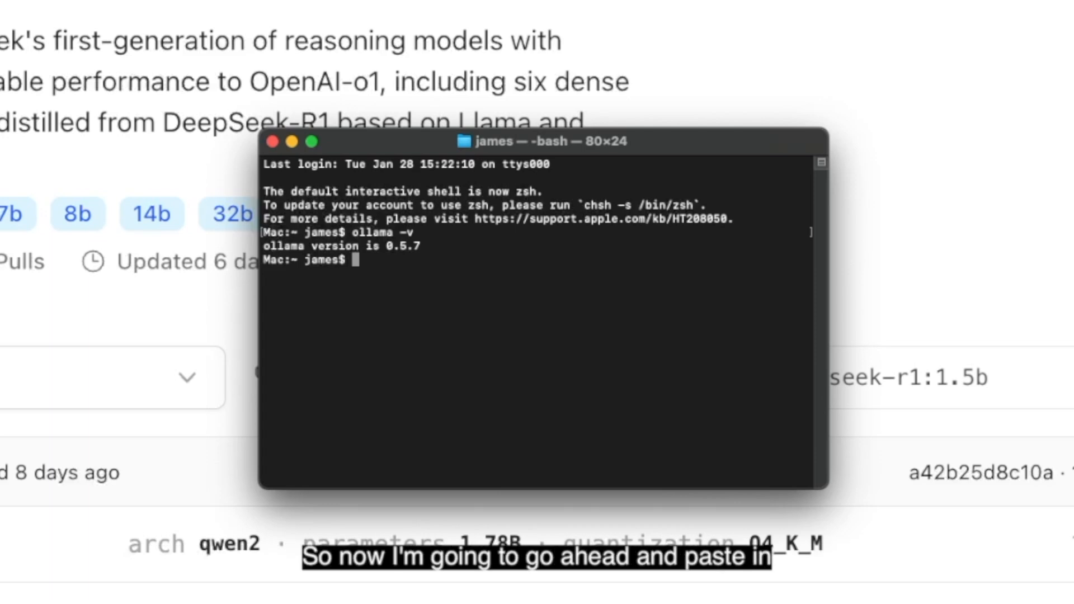
type("ollama run deepseek-r1:1.5b")
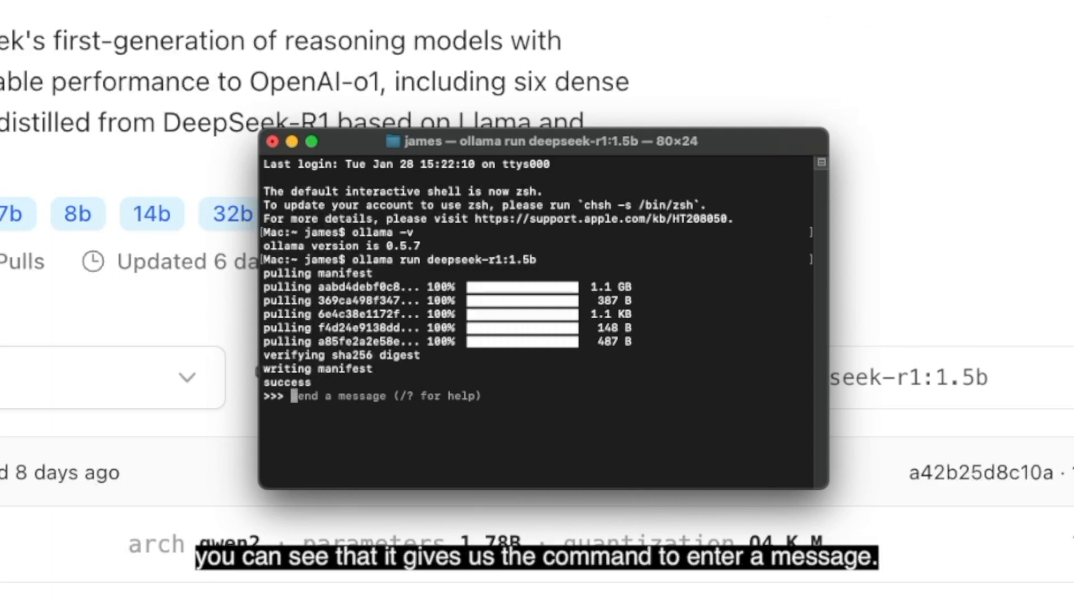
type("hel")
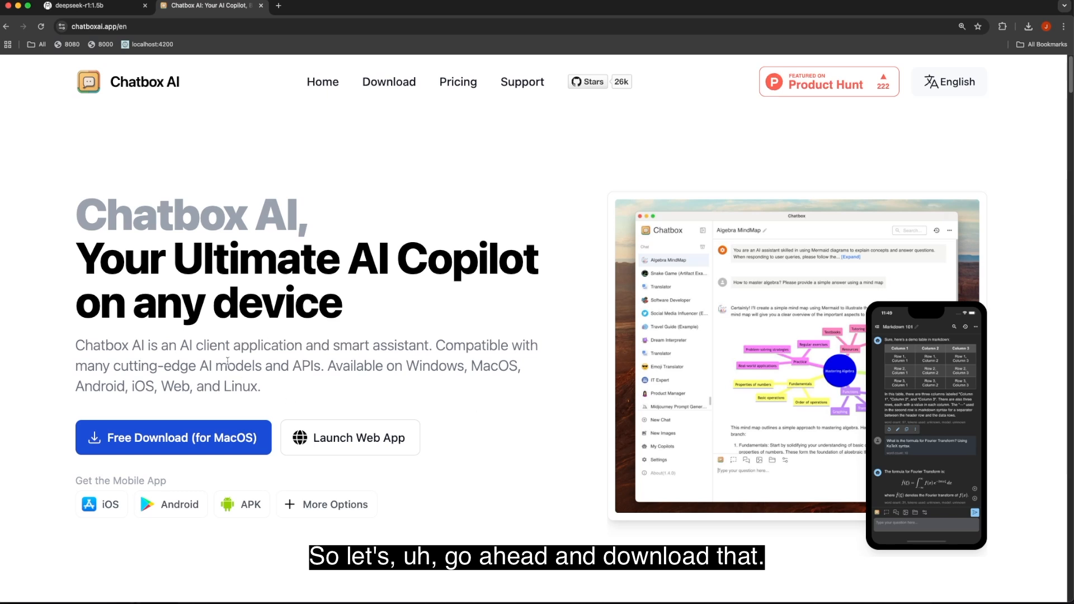
Download the Apple Silicon build of Chatbox from the Chatbox AI website.
left_click(172, 438)
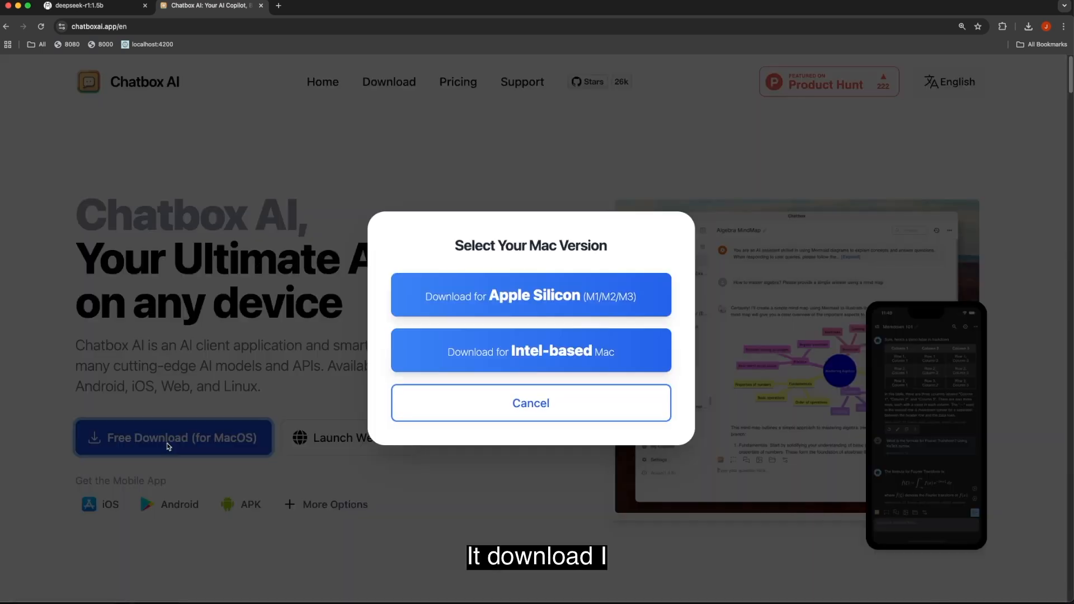
mouse_move(538, 300)
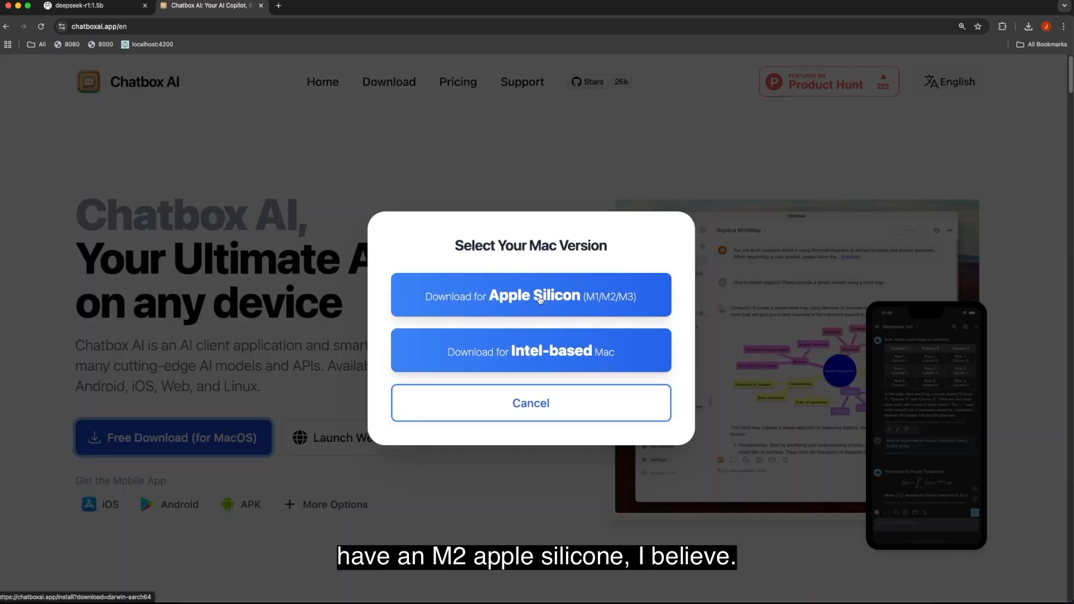
left_click(530, 295)
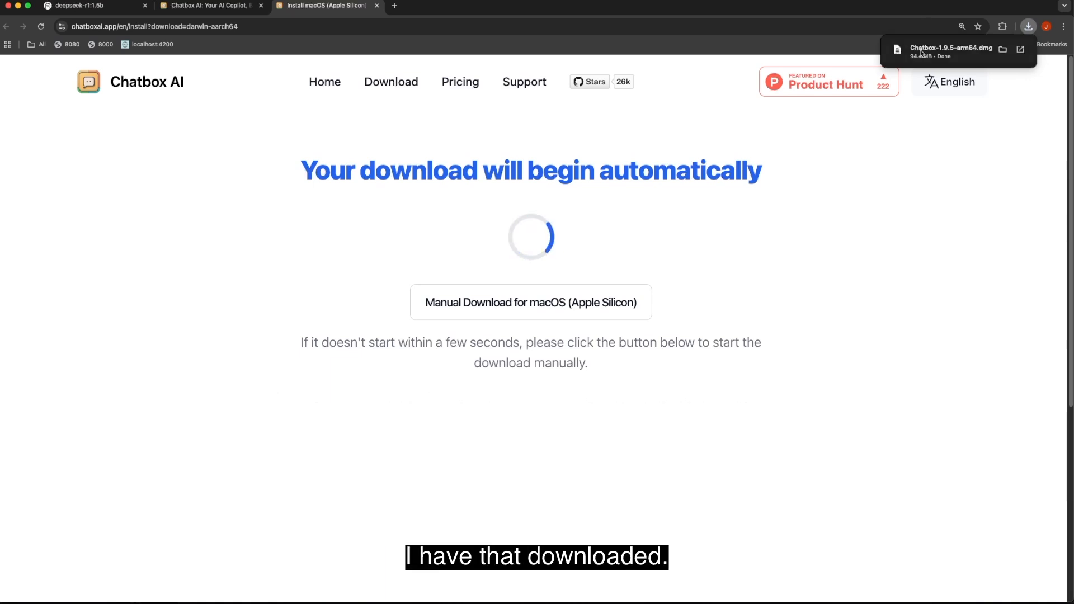
Launch the installed Chatbox app via Spotlight search for 'ch'.
key("Cmd+Space")
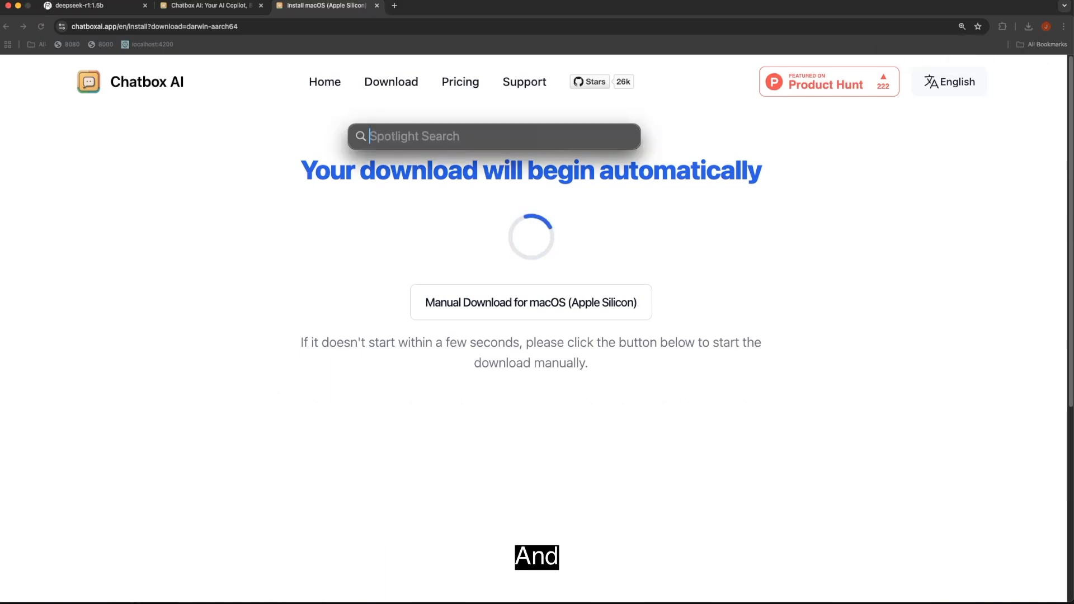
type("ch")
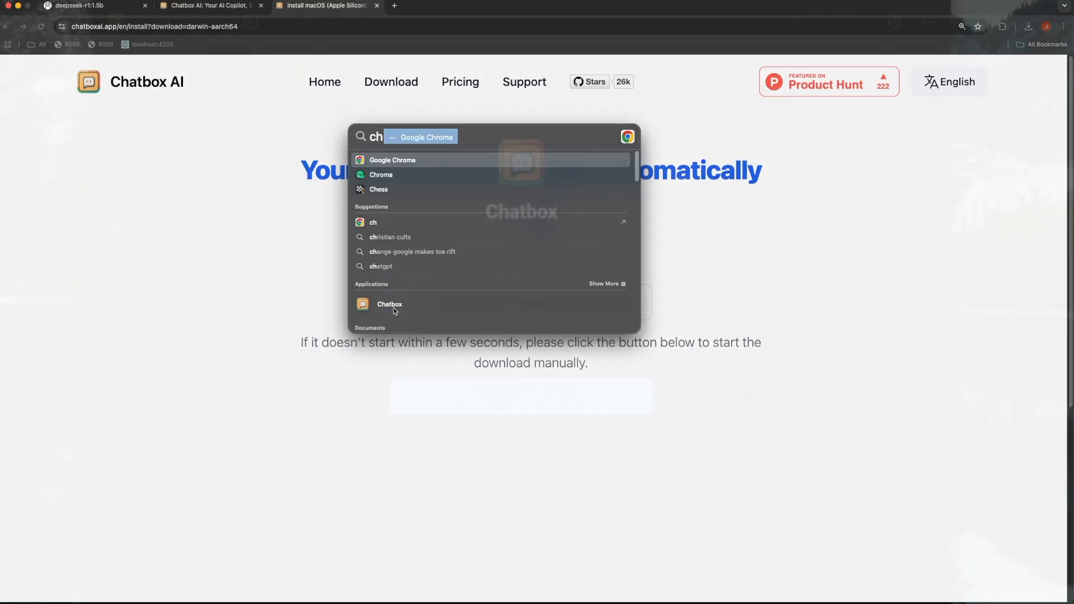
left_click(389, 304)
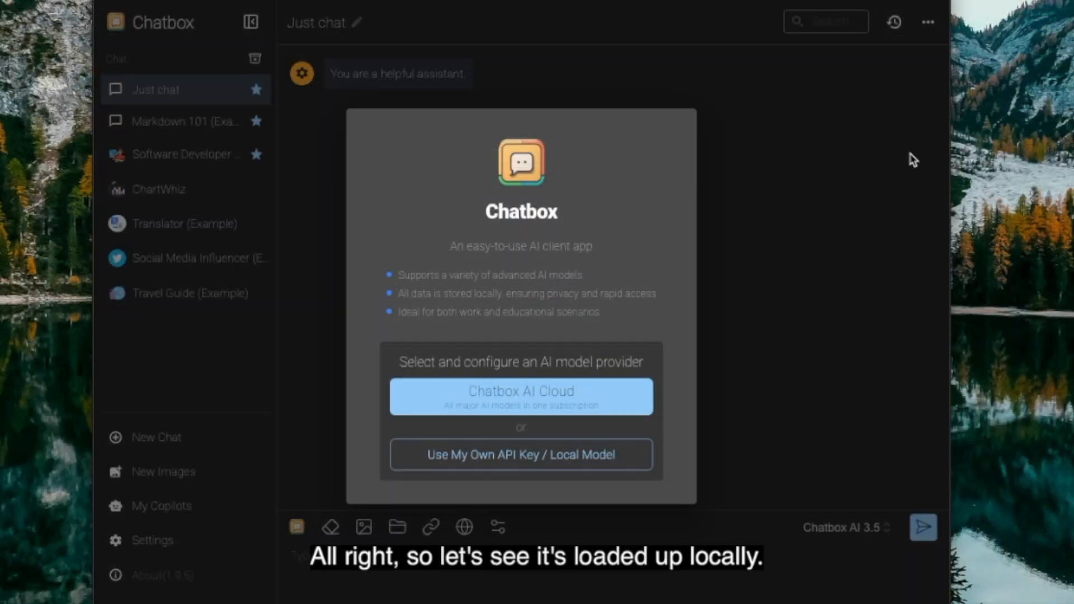
mouse_move(949, 172)
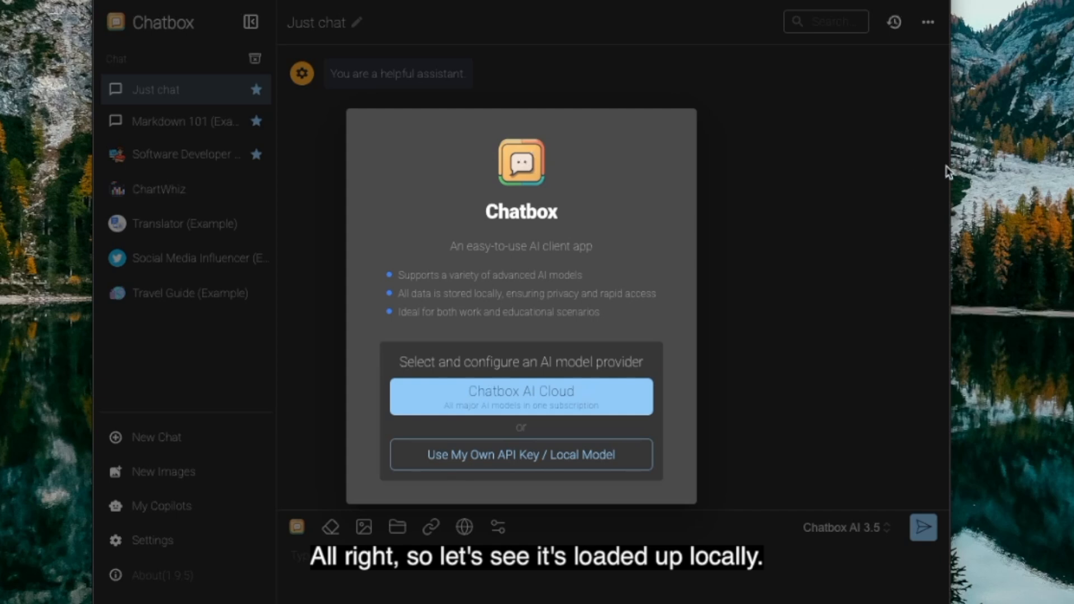
mouse_move(445, 173)
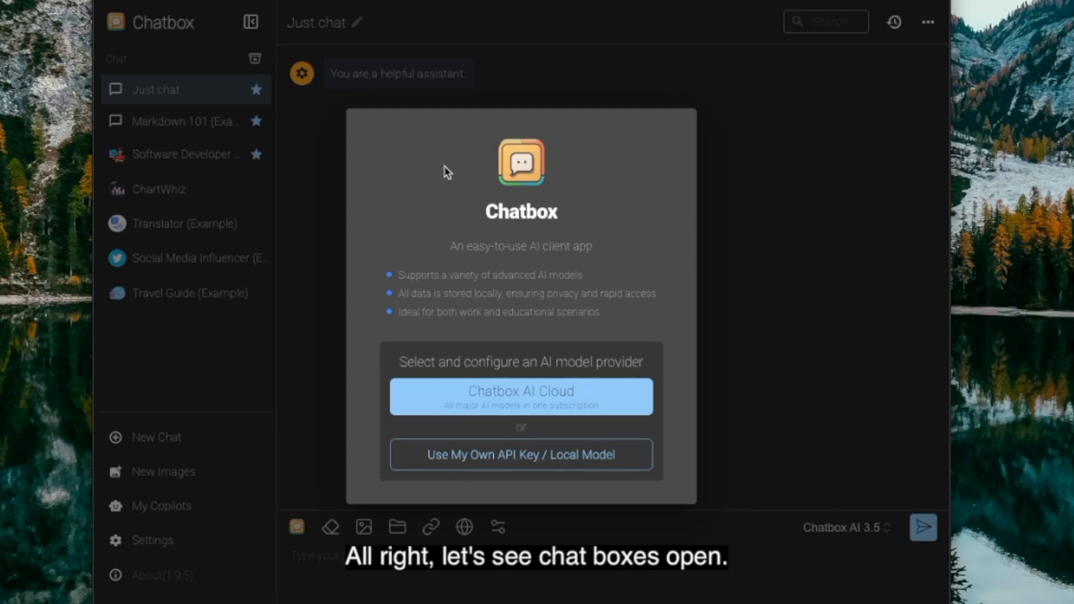
mouse_move(446, 269)
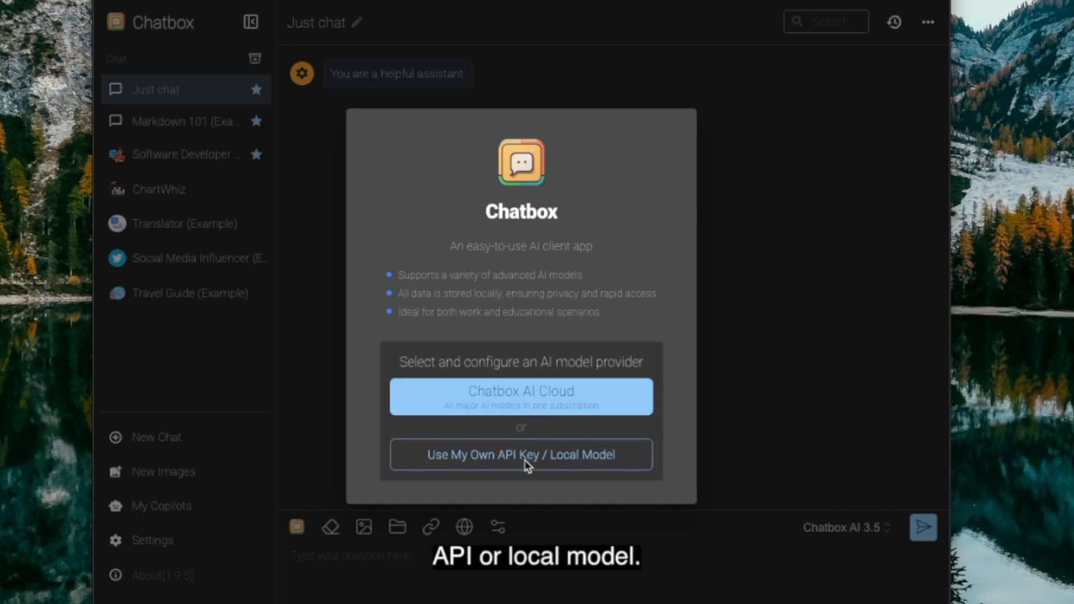
mouse_move(566, 493)
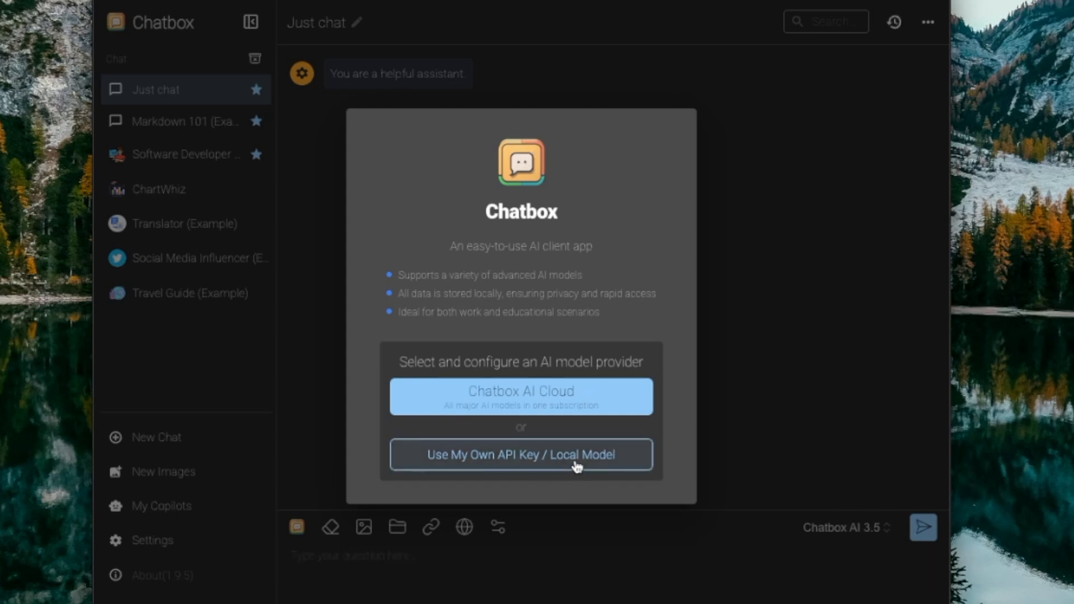
Choose 'Use My Own API Key / Local Model' on the Chatbox welcome dialog.
left_click(521, 454)
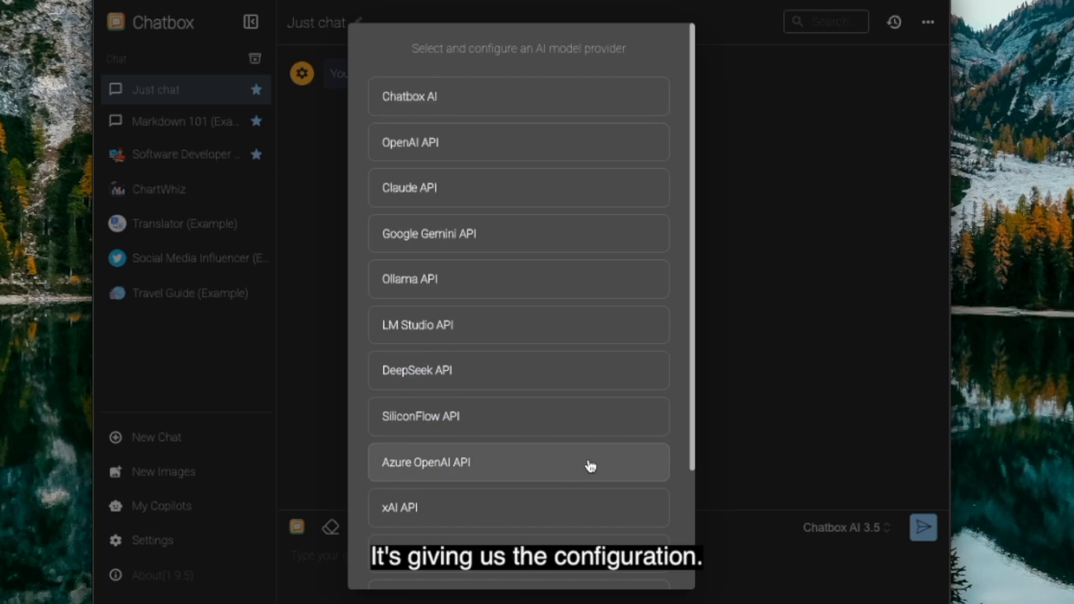
mouse_move(483, 286)
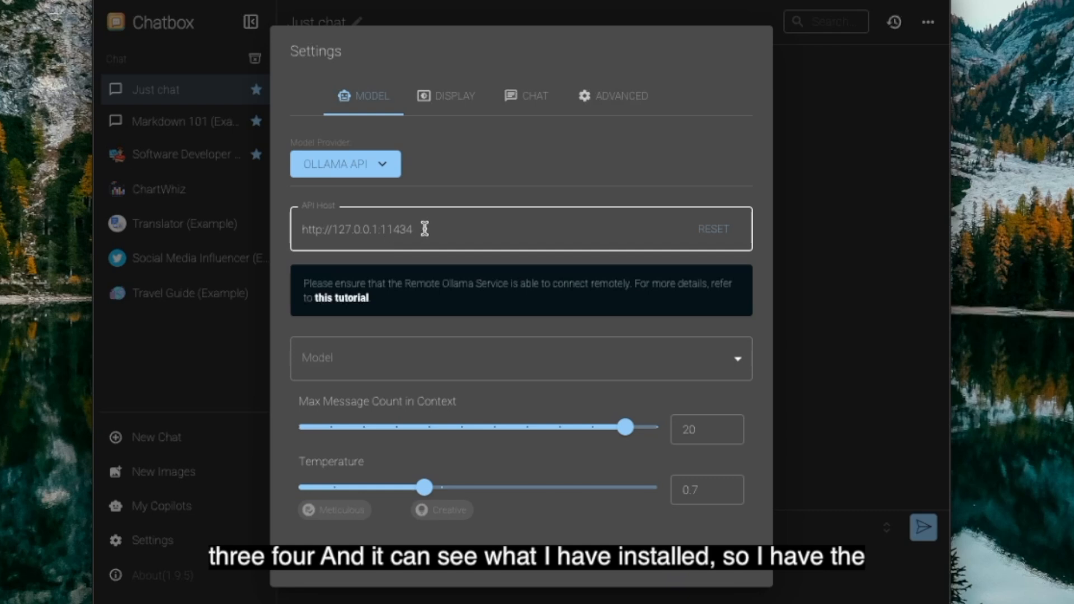
left_click(519, 358)
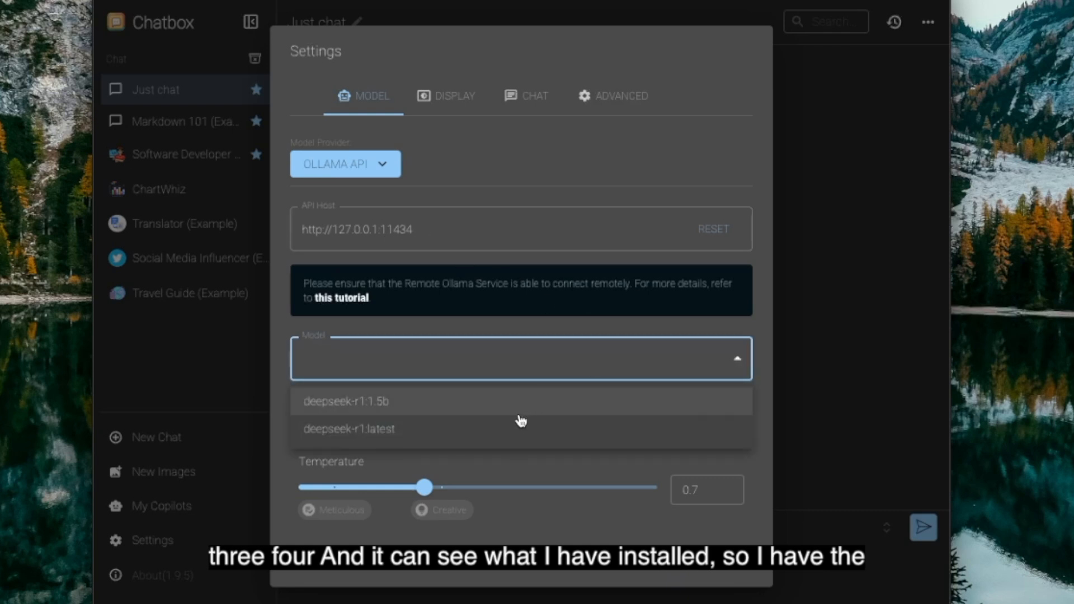
mouse_move(415, 425)
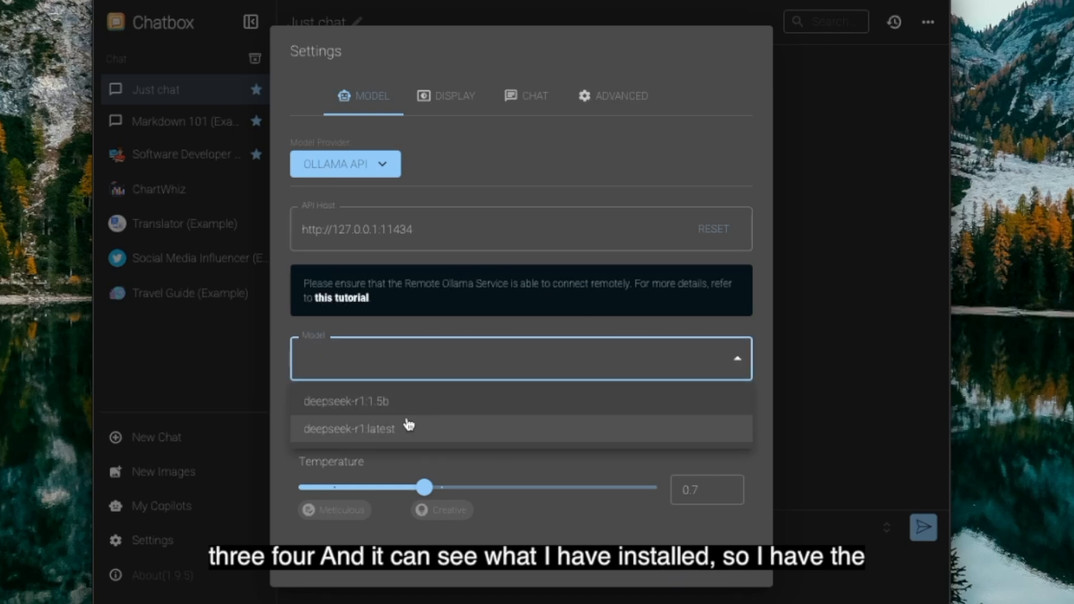
mouse_move(399, 440)
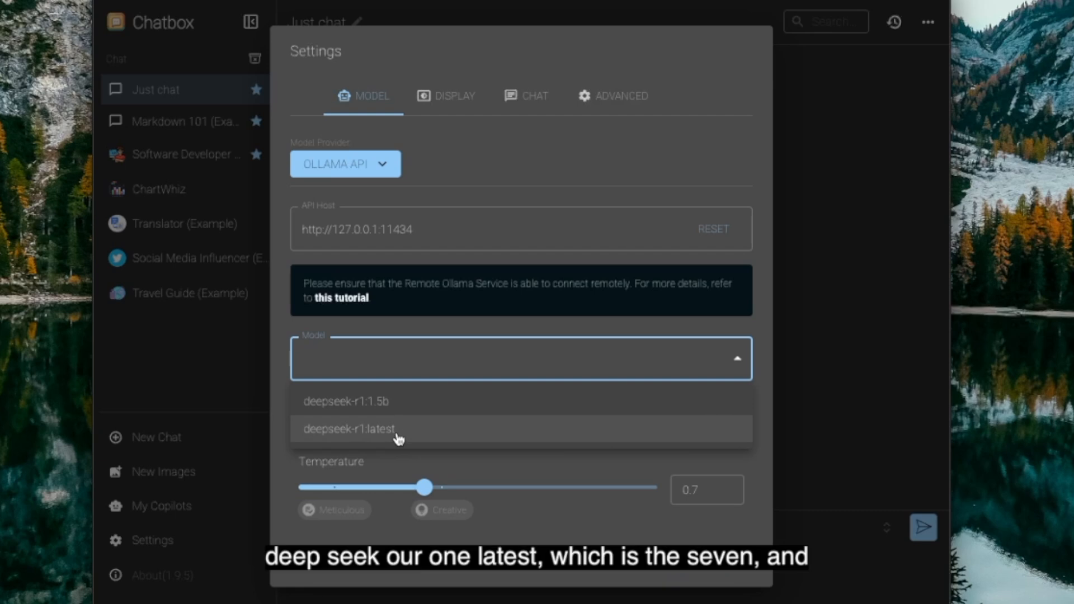
mouse_move(364, 418)
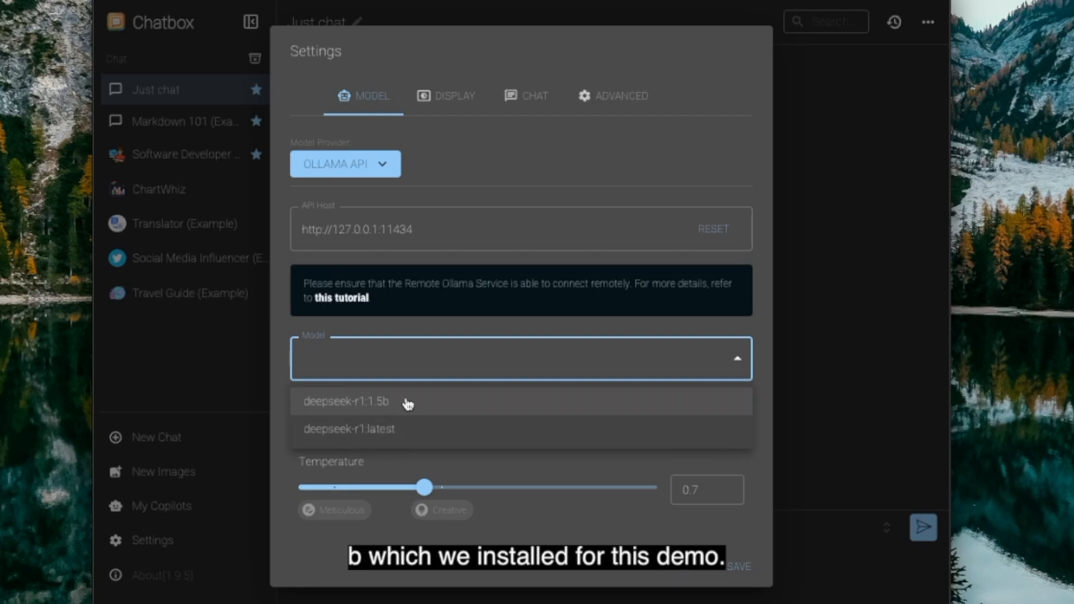
left_click(345, 401)
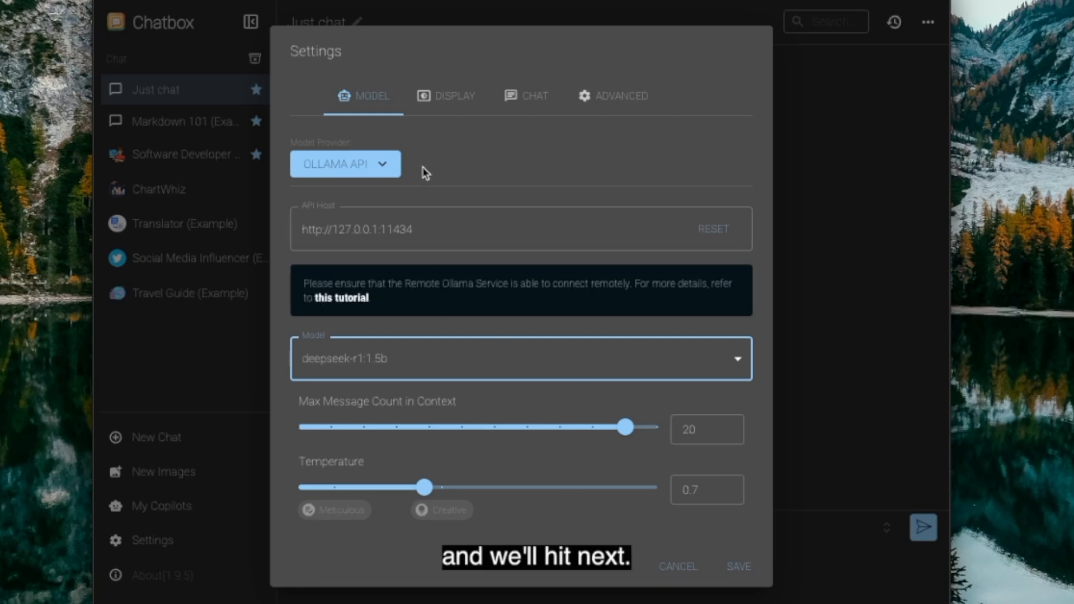
mouse_move(636, 502)
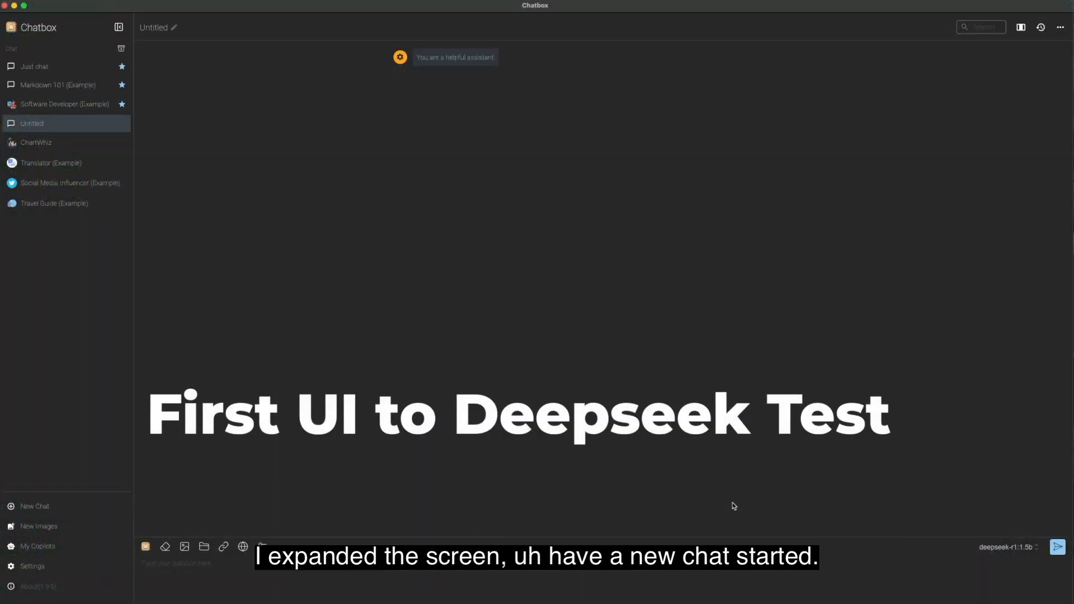
mouse_move(712, 556)
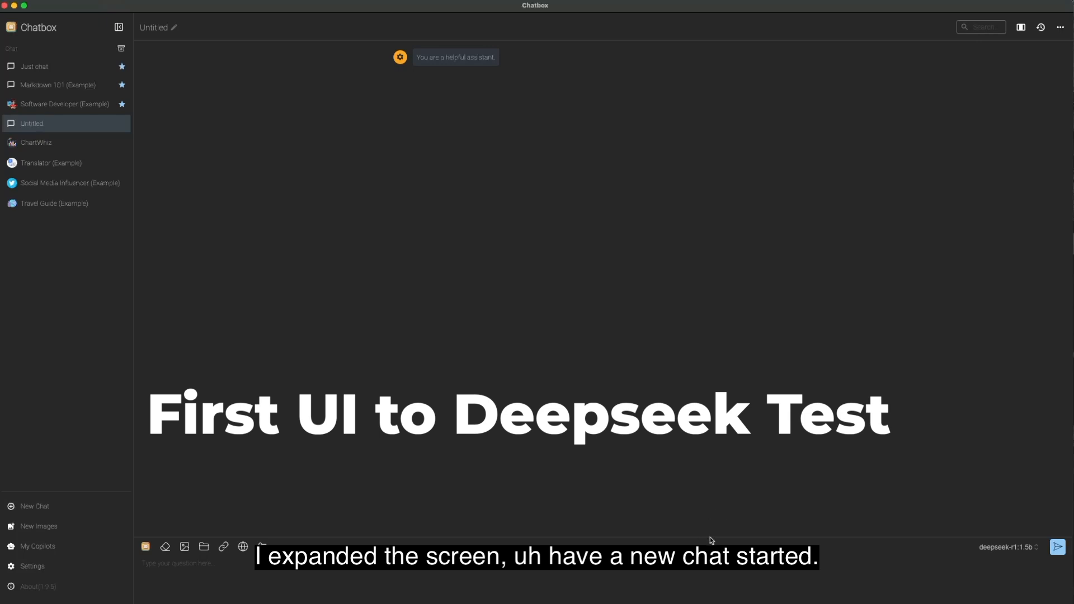
mouse_move(613, 494)
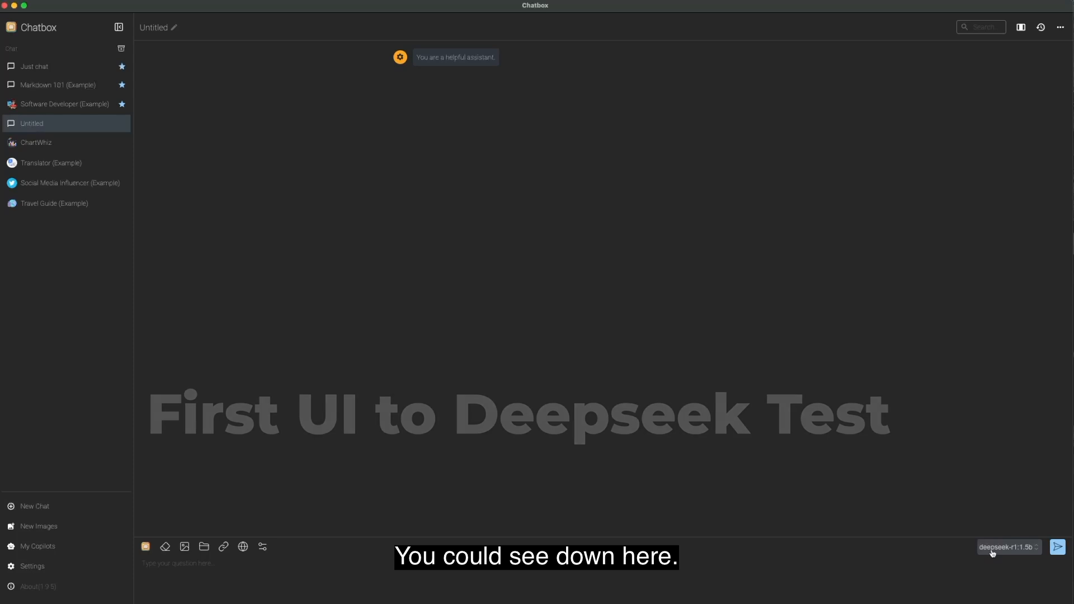
In the new deepseek-r1:1.5b chat, begin typing a 'Hello' test message in the message box.
left_click(1009, 547)
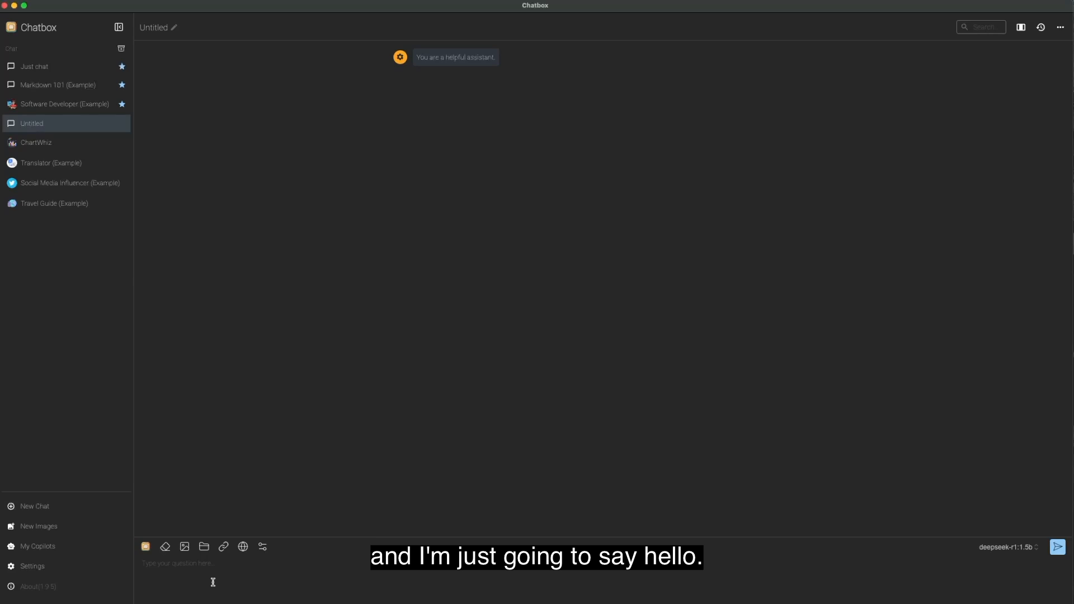
type("Hello, te")
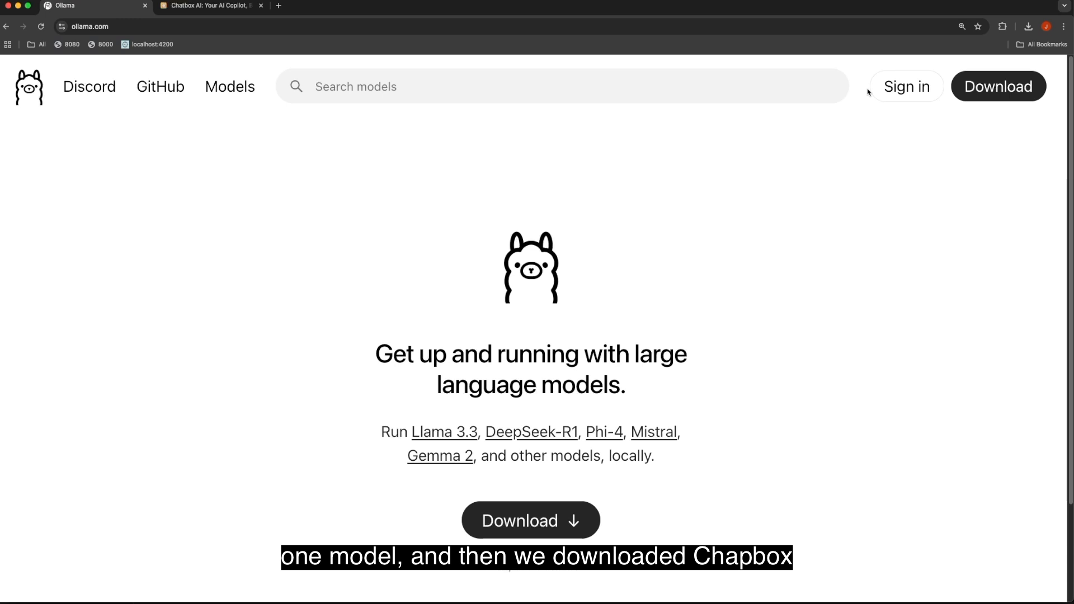
Switch Chrome back to the Chatbox AI website tab.
left_click(208, 5)
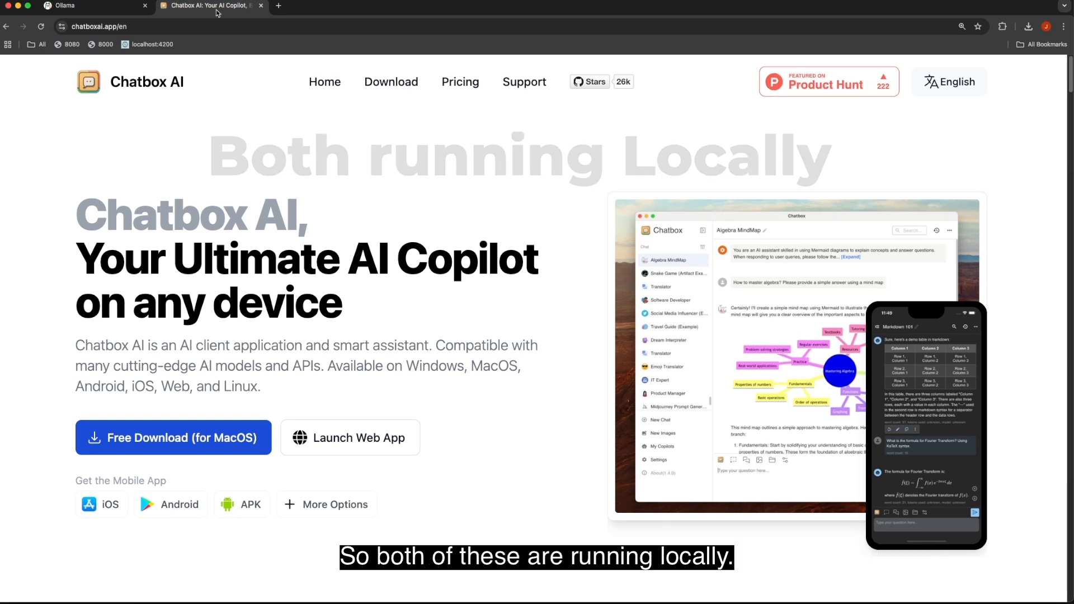
mouse_move(151, 96)
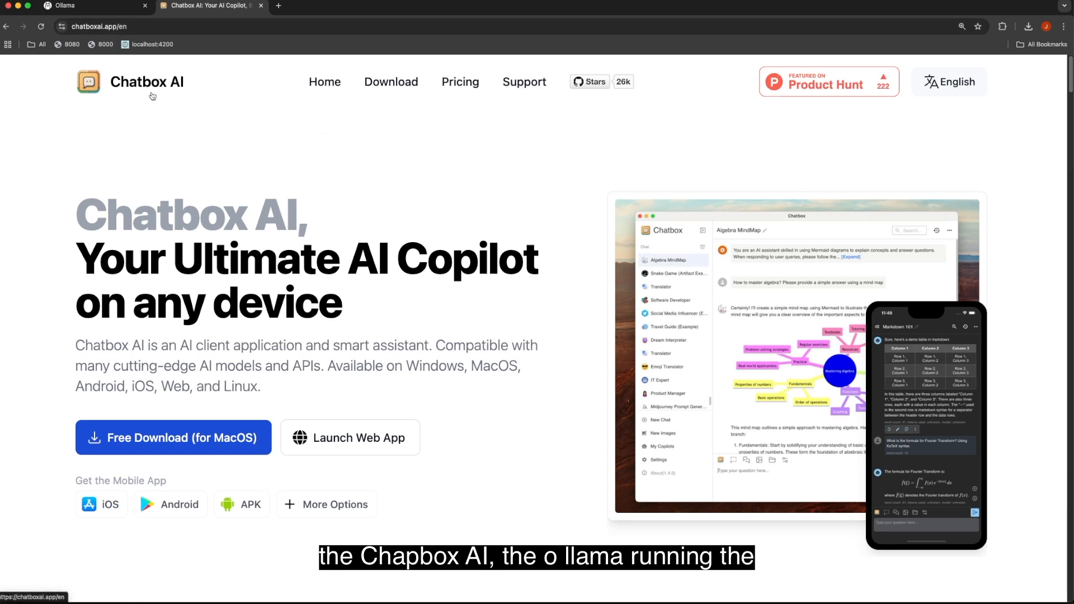